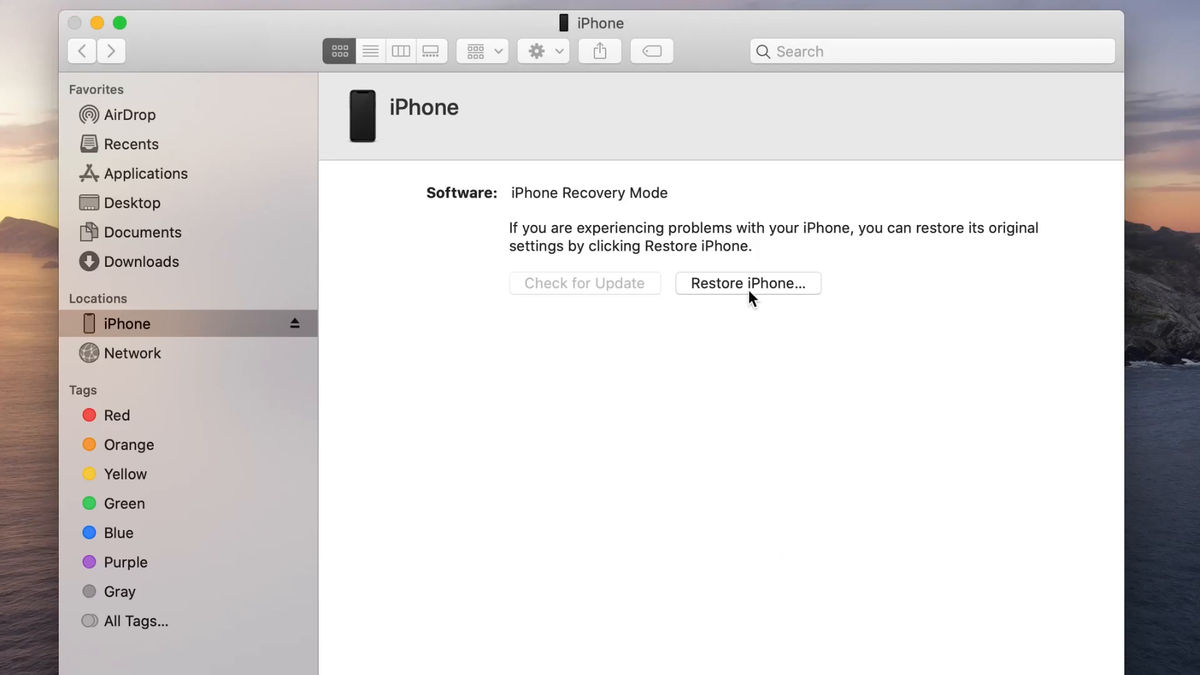
Restore the iPhone using the iOS 13.5.5 .ipsw firmware file from the Desktop.
click(747, 284)
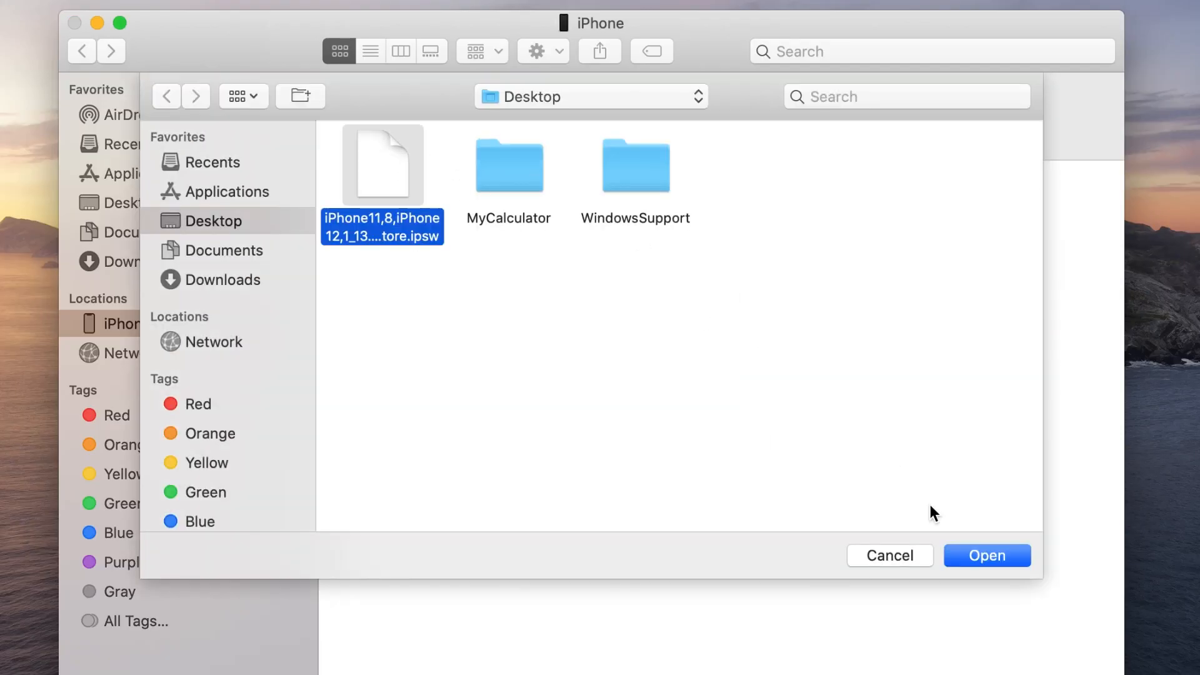
click(986, 555)
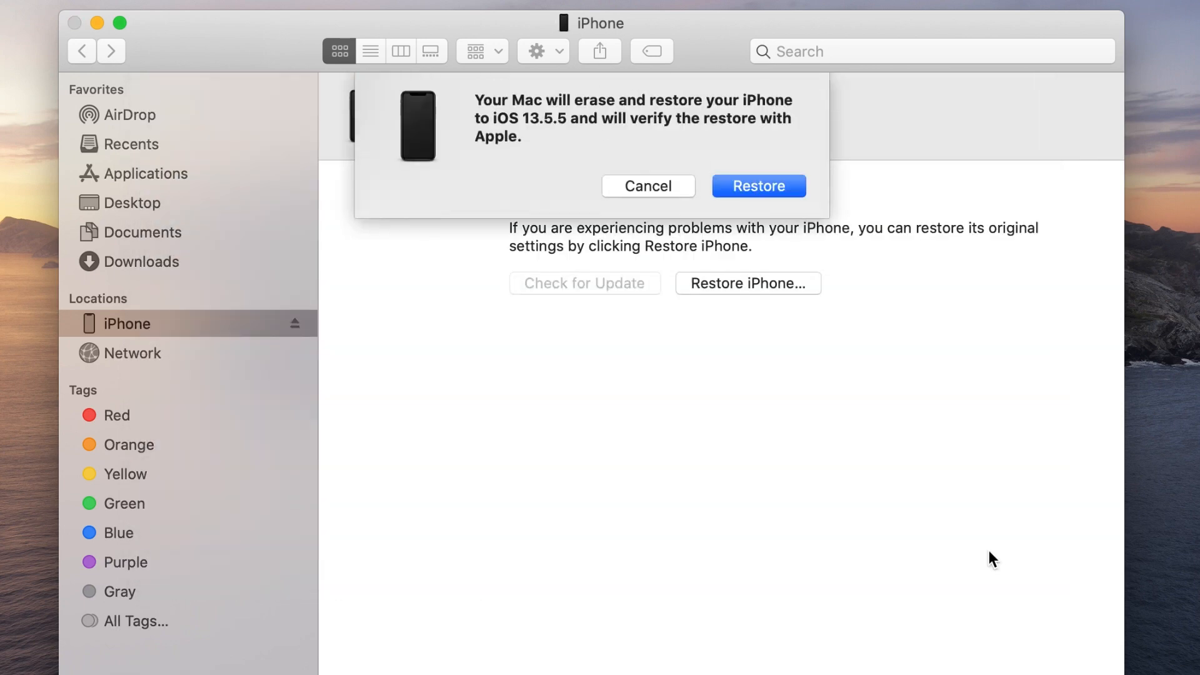
click(757, 186)
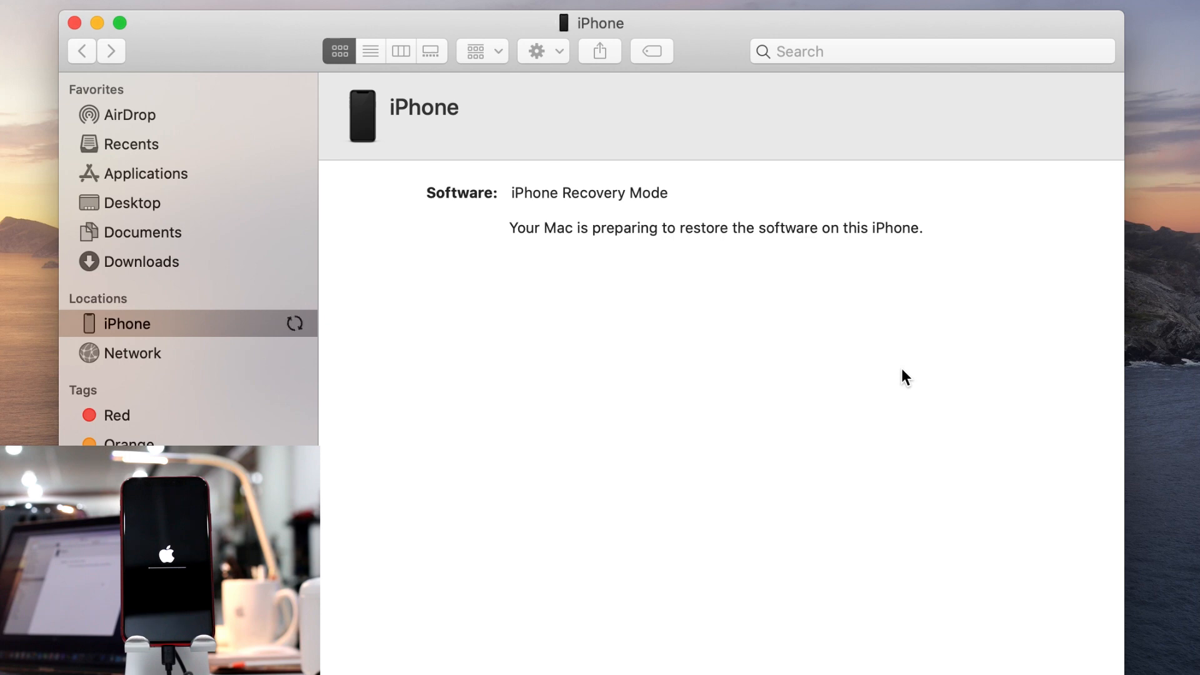
mouse_move(875, 307)
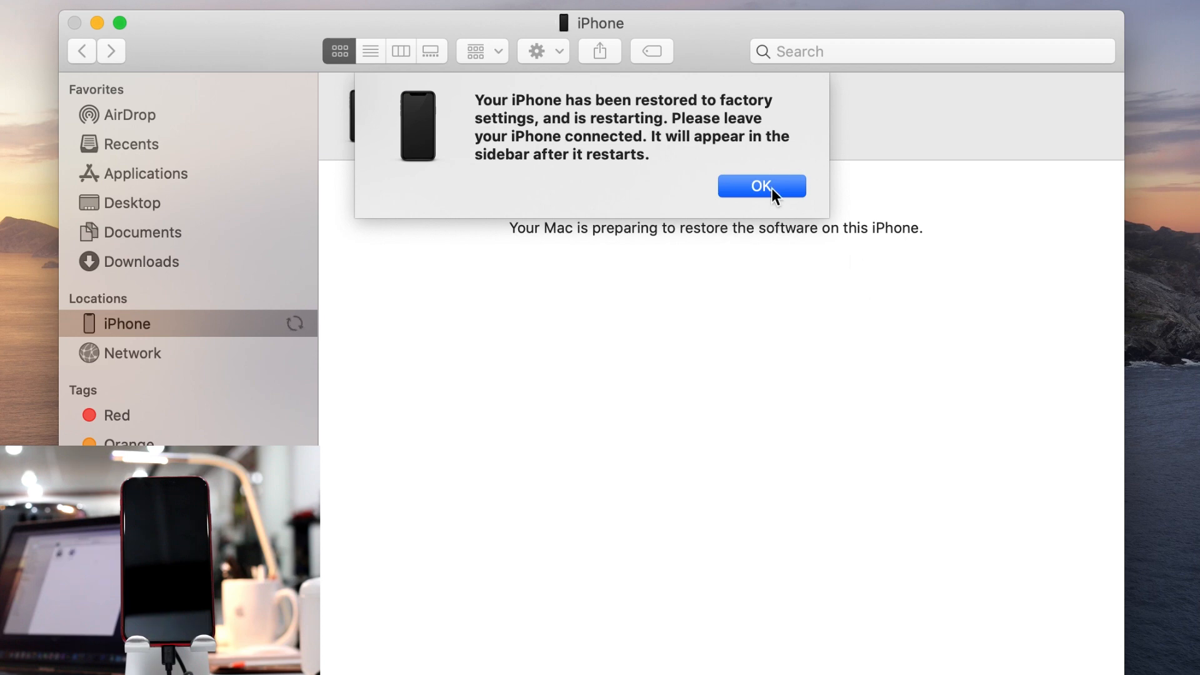
Dismiss the restore-complete alert with OK.
click(760, 186)
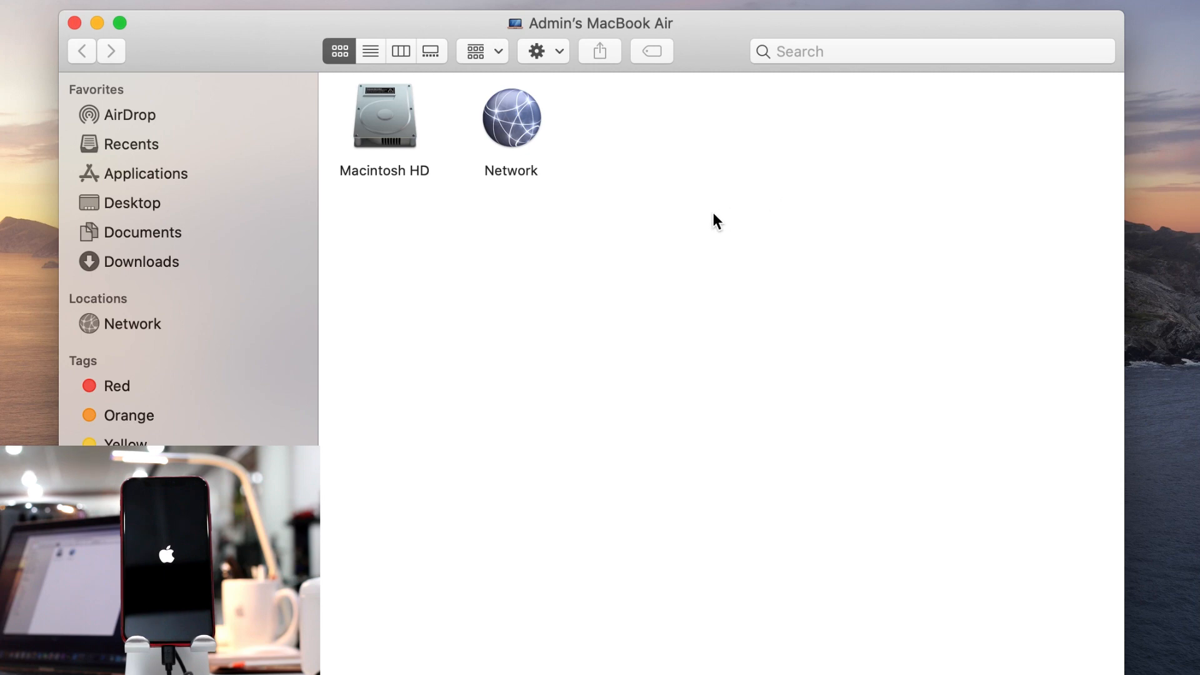
mouse_move(449, 338)
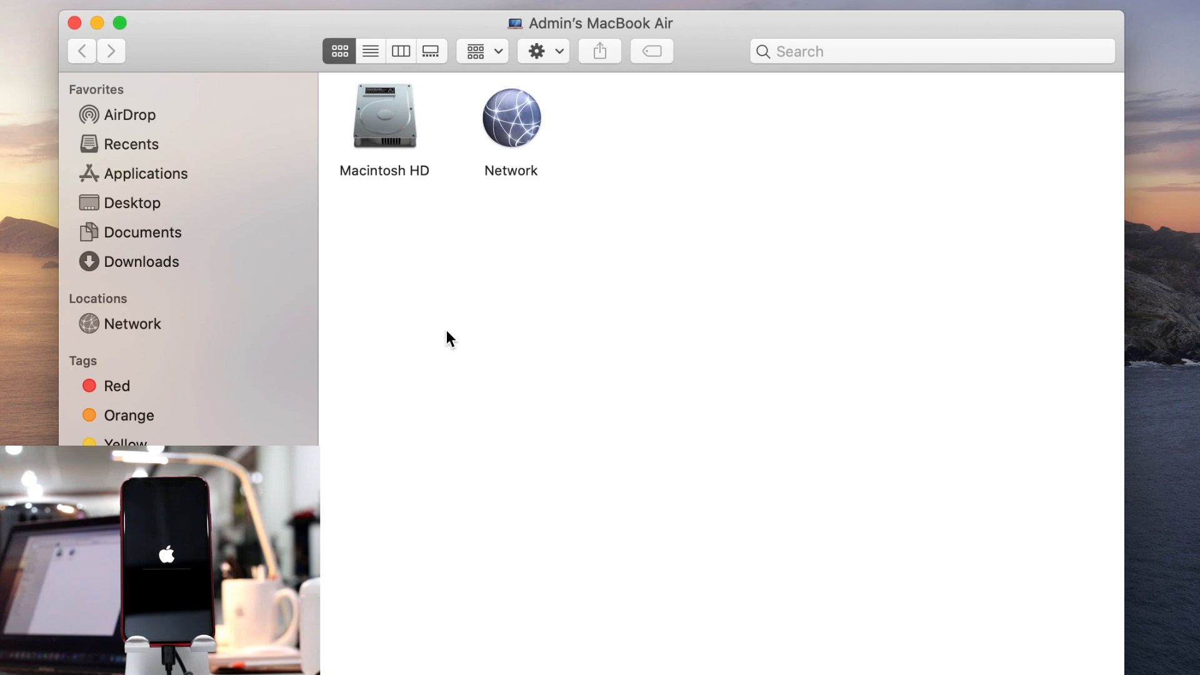
mouse_move(375, 361)
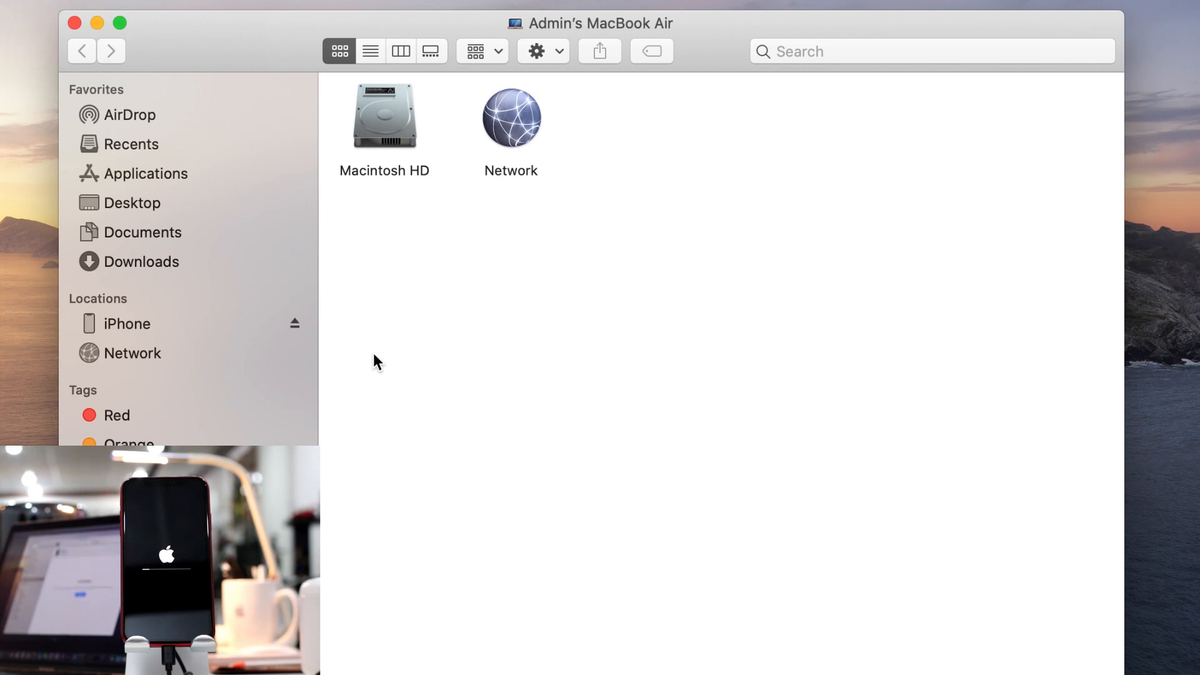
Select the reconnected iPhone, trust this computer, and choose Get Started.
click(126, 323)
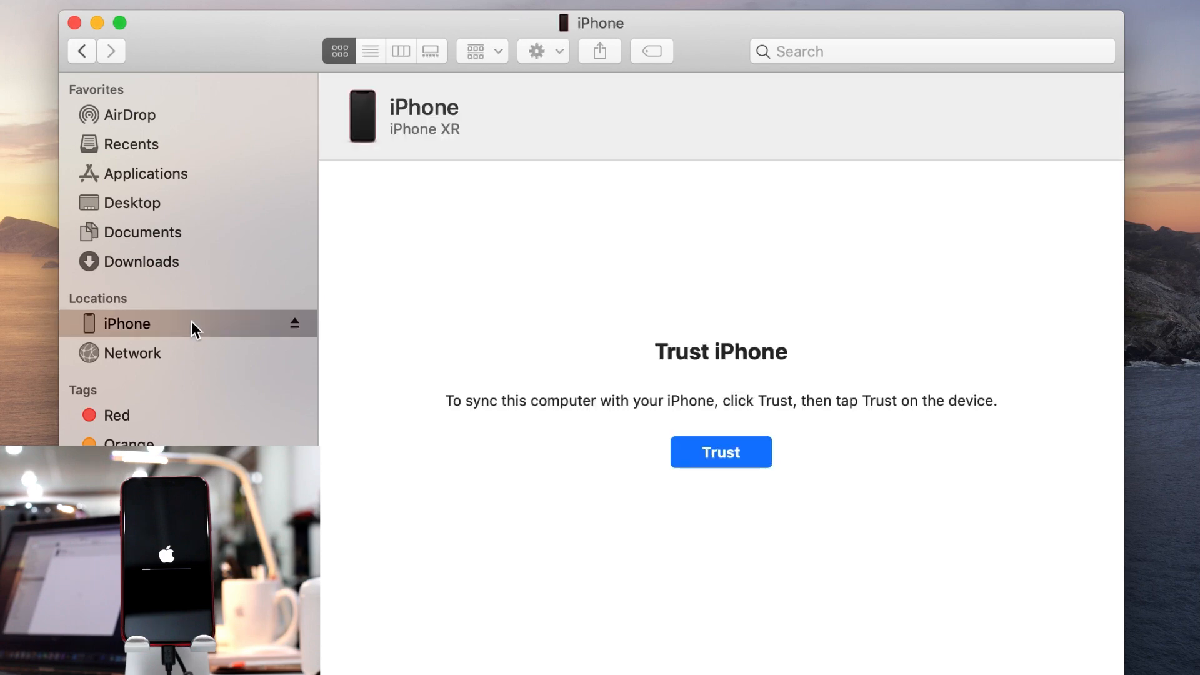
click(720, 451)
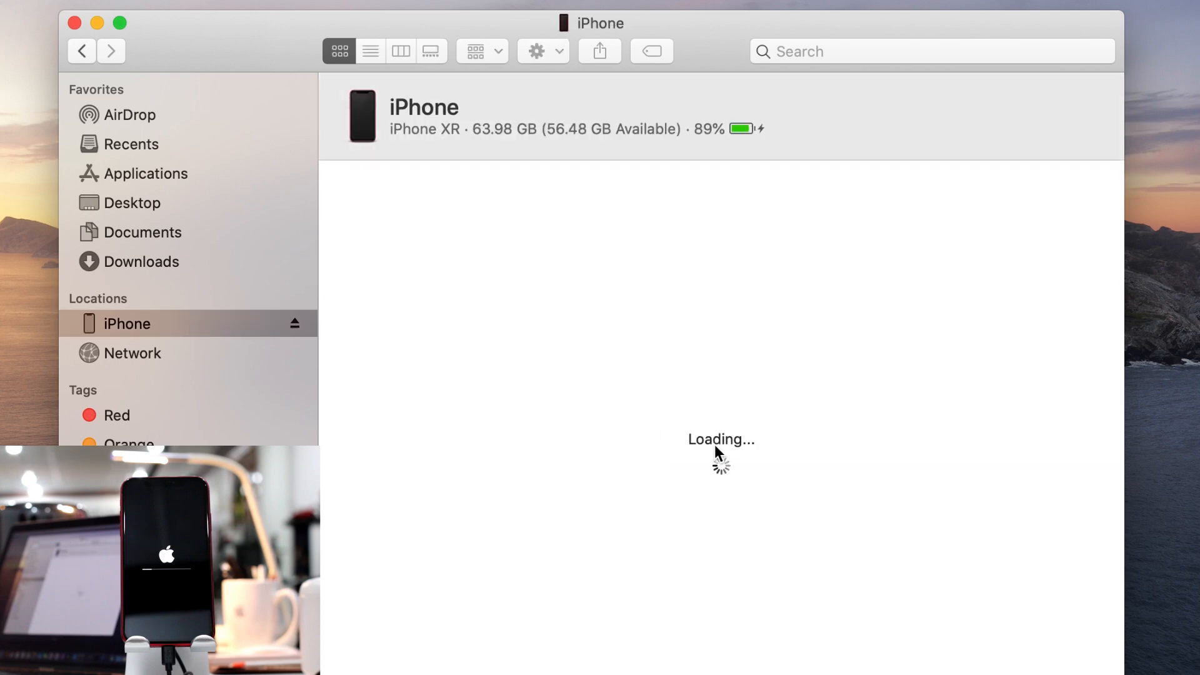
mouse_move(705, 398)
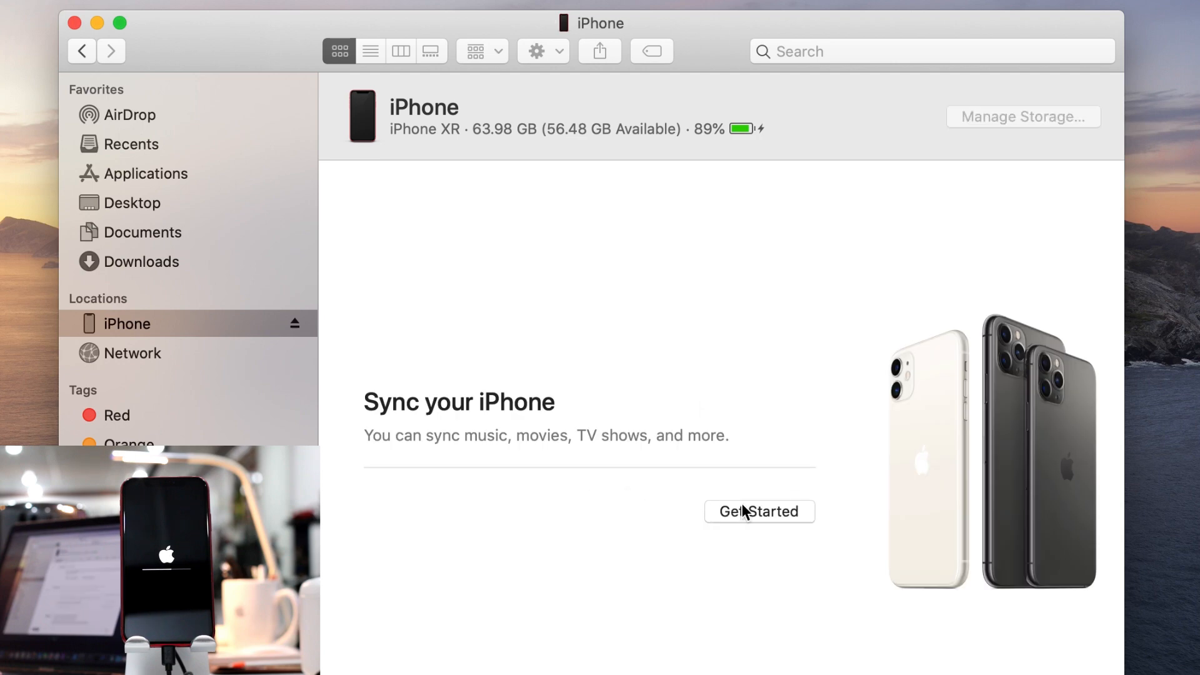
click(758, 511)
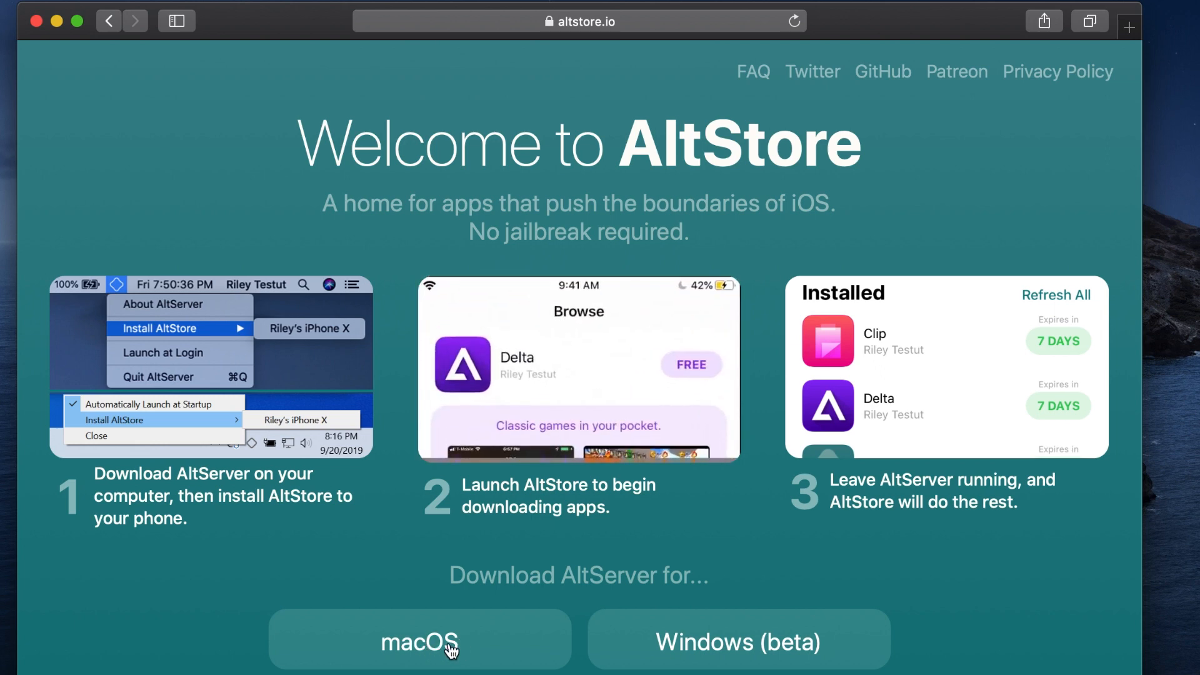
Download AltServer for macOS from altstore.io and launch it from Downloads.
click(419, 641)
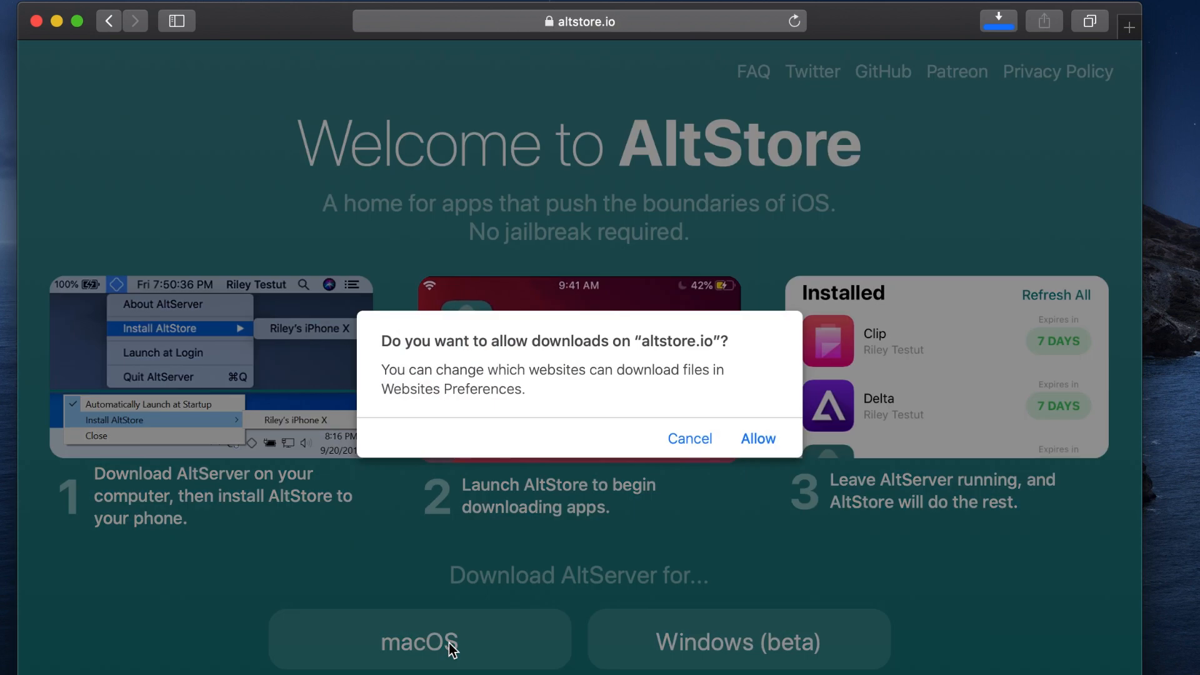
click(756, 438)
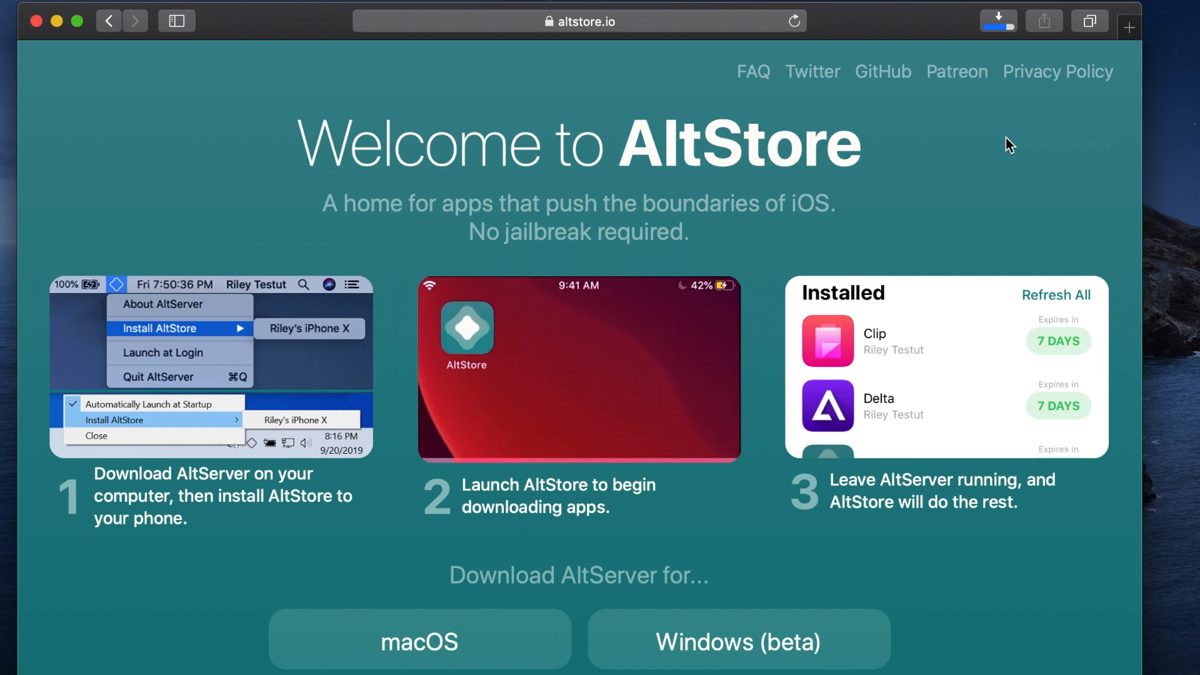
mouse_move(993, 92)
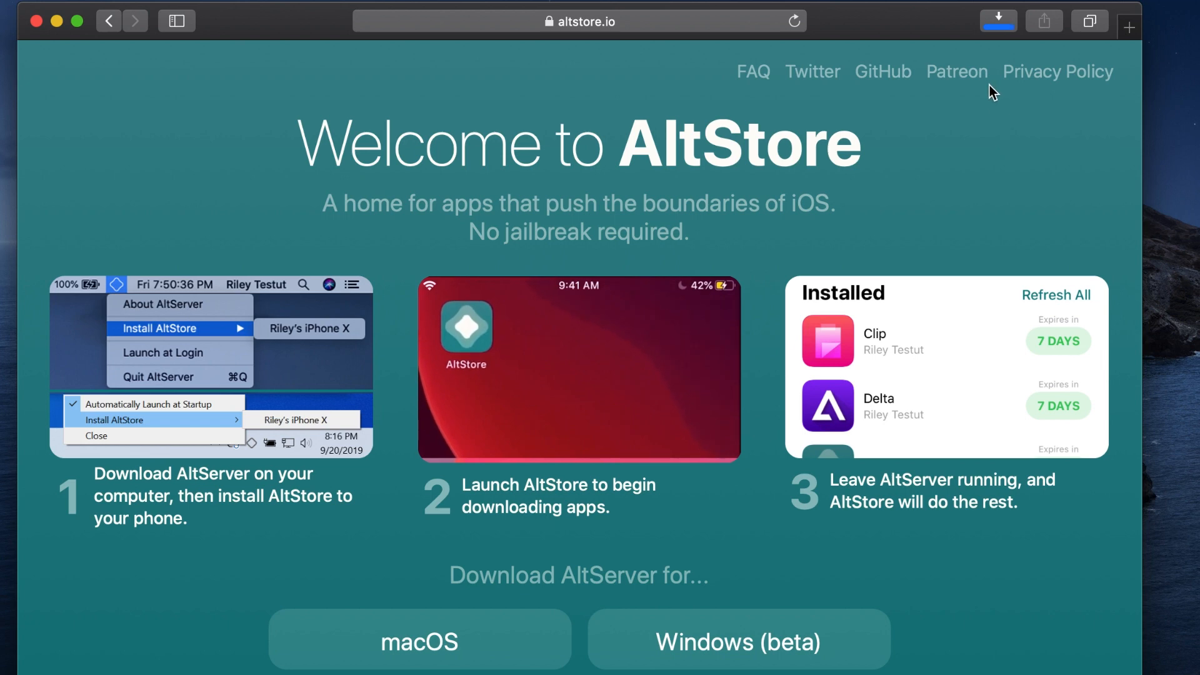
click(997, 21)
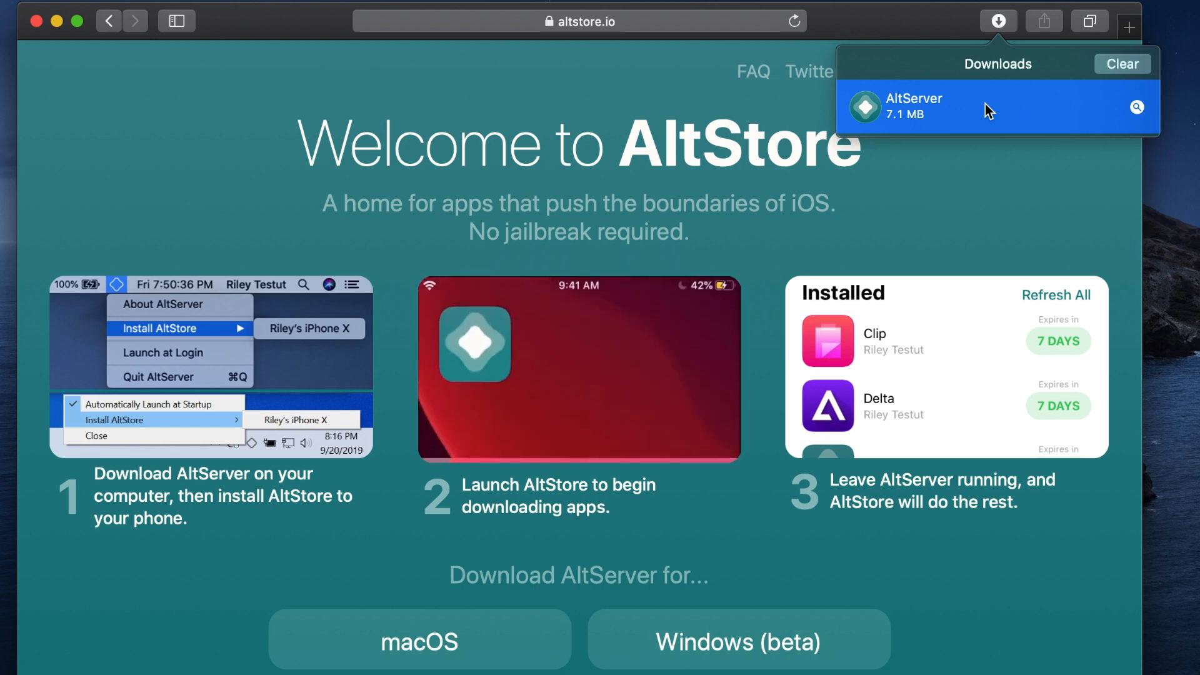
double_click(912, 107)
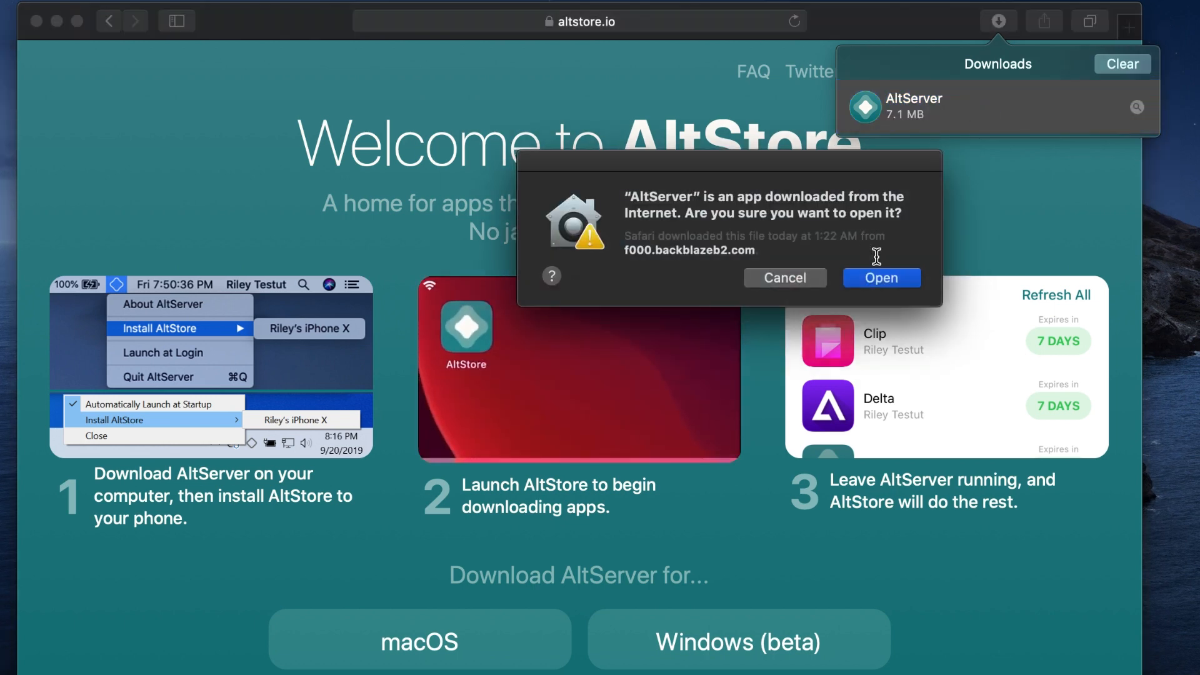
Open AltServer and choose Install Mail Plug-in from its menu-bar icon.
click(880, 277)
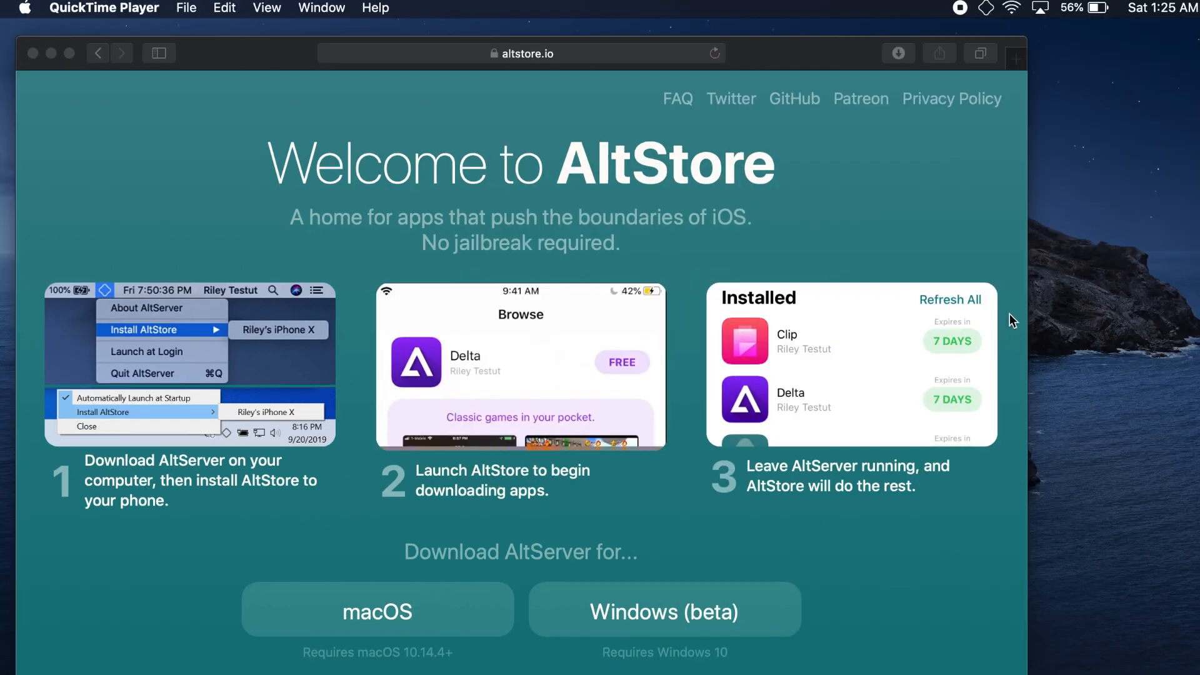
click(986, 8)
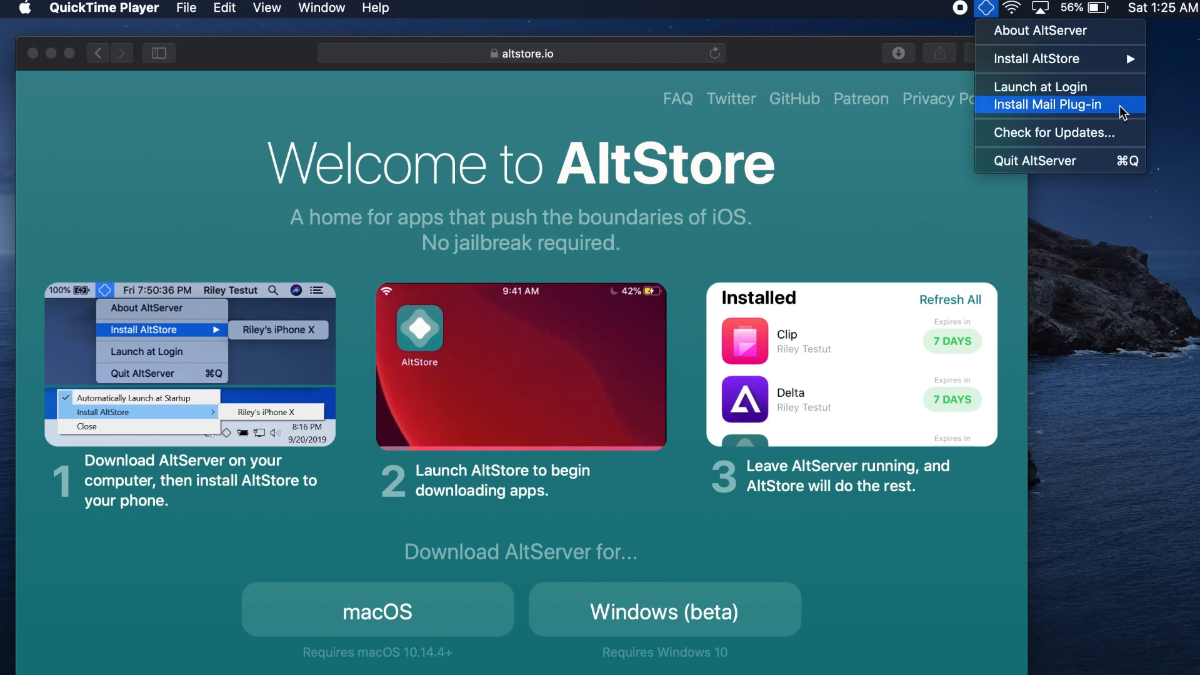
click(1047, 105)
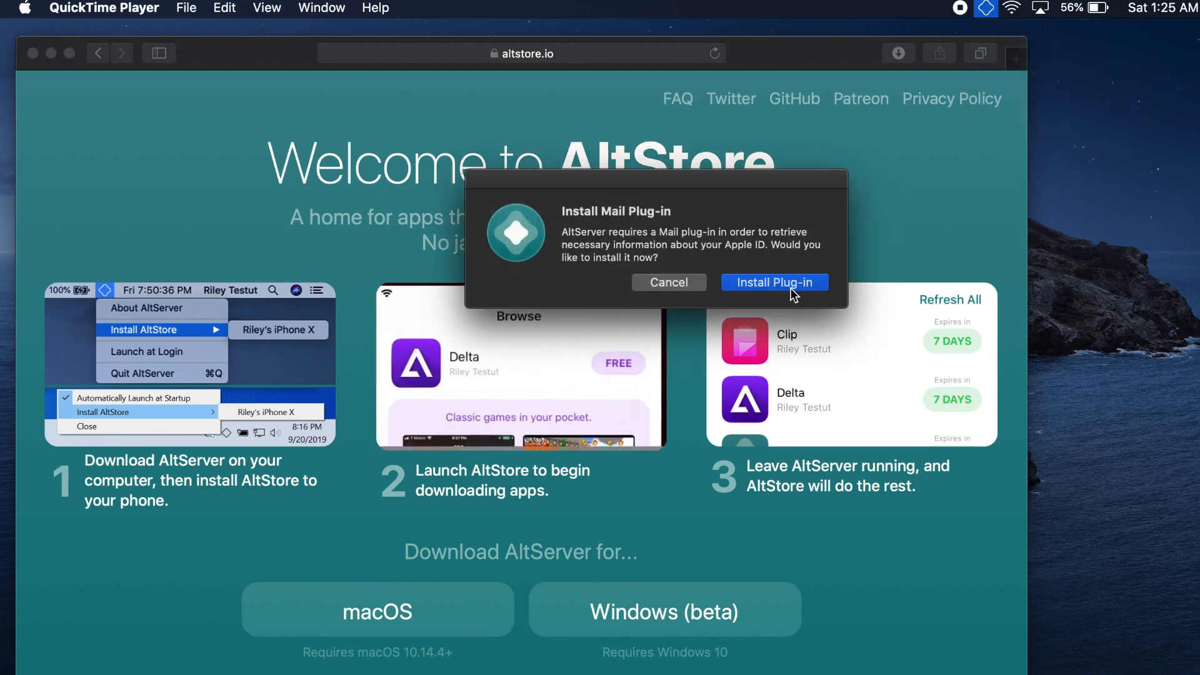
Confirm the plug-in install, authorise with the password, and acknowledge completion.
click(774, 282)
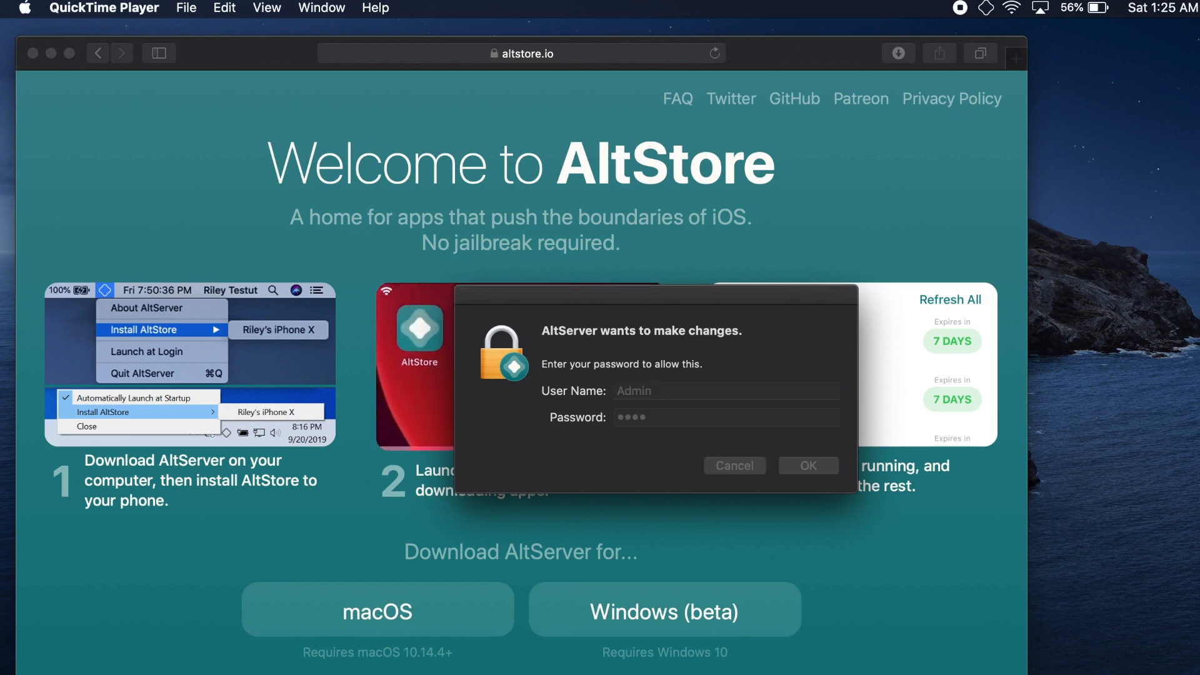
click(808, 464)
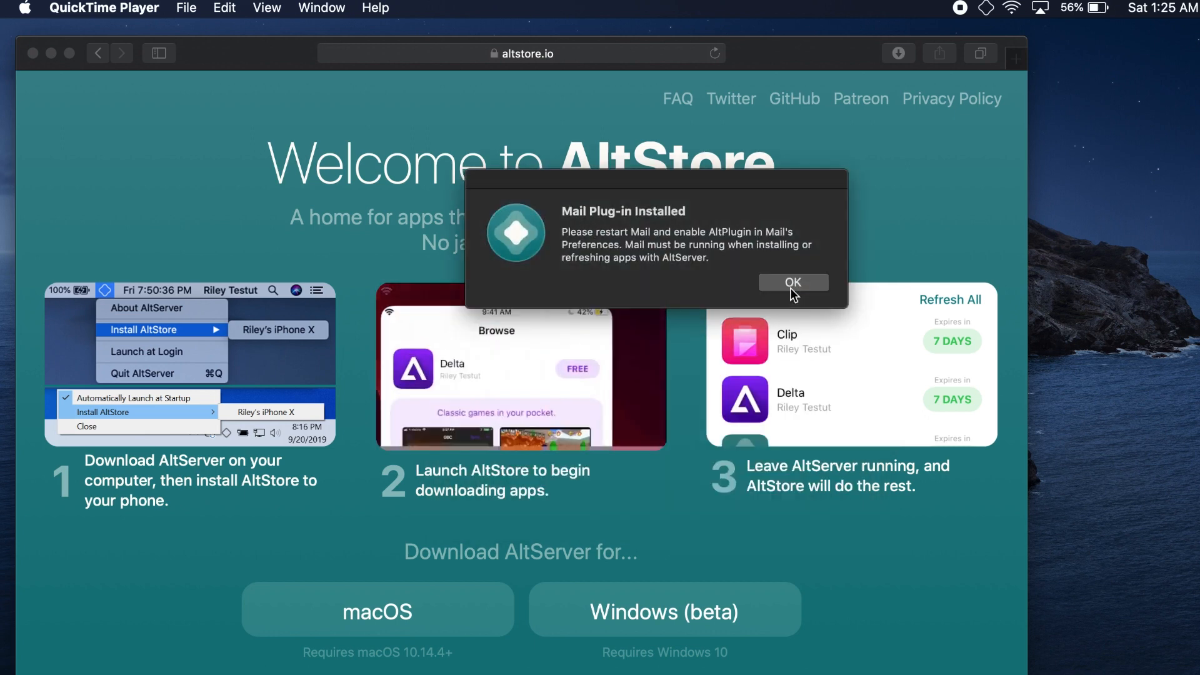
click(792, 281)
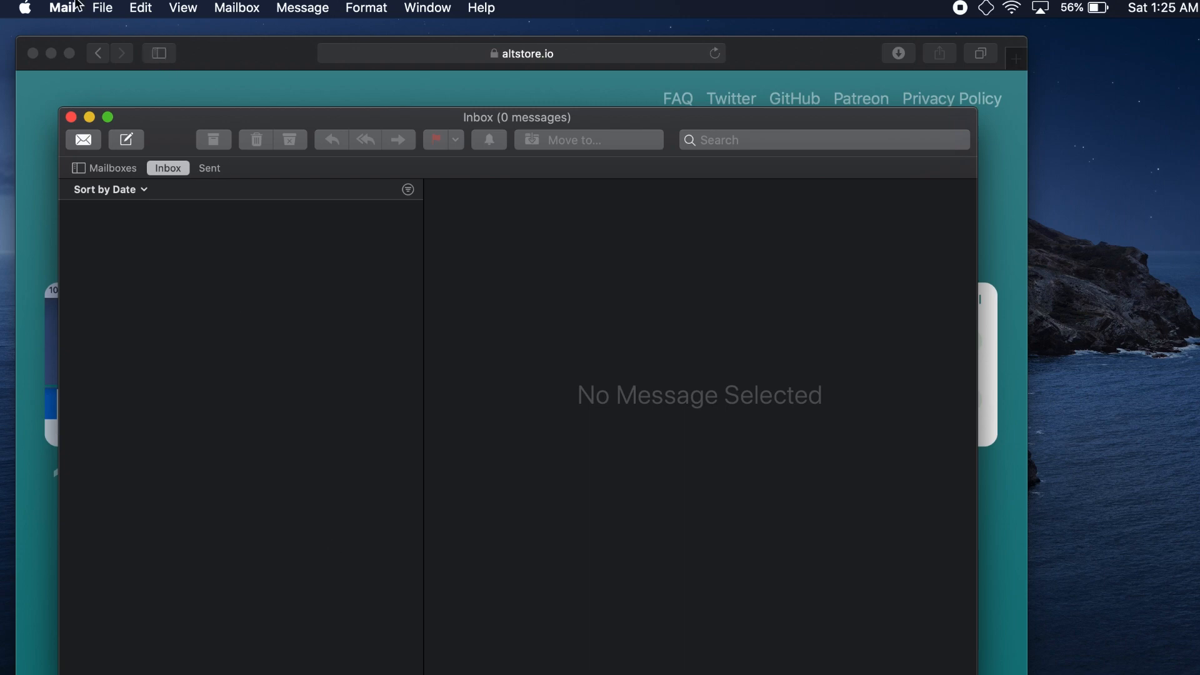
Enable AltPlugin.mailbundle under Mail Preferences' Manage Plug-ins, then apply and restart Mail.
click(62, 8)
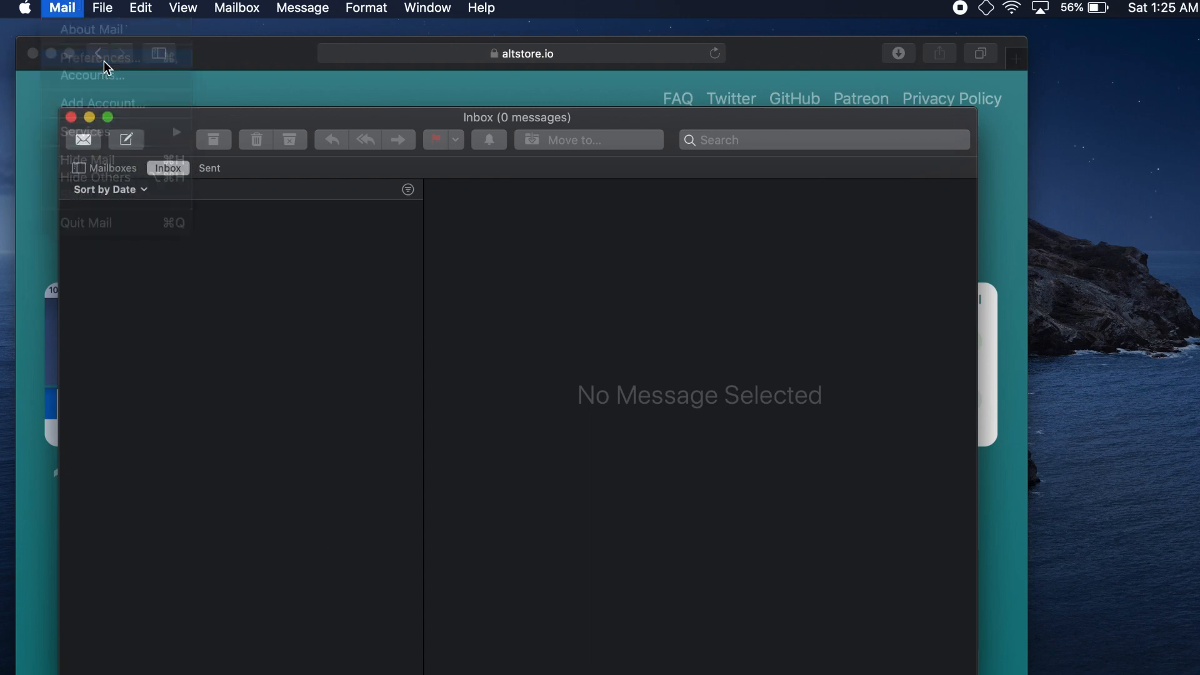
click(99, 57)
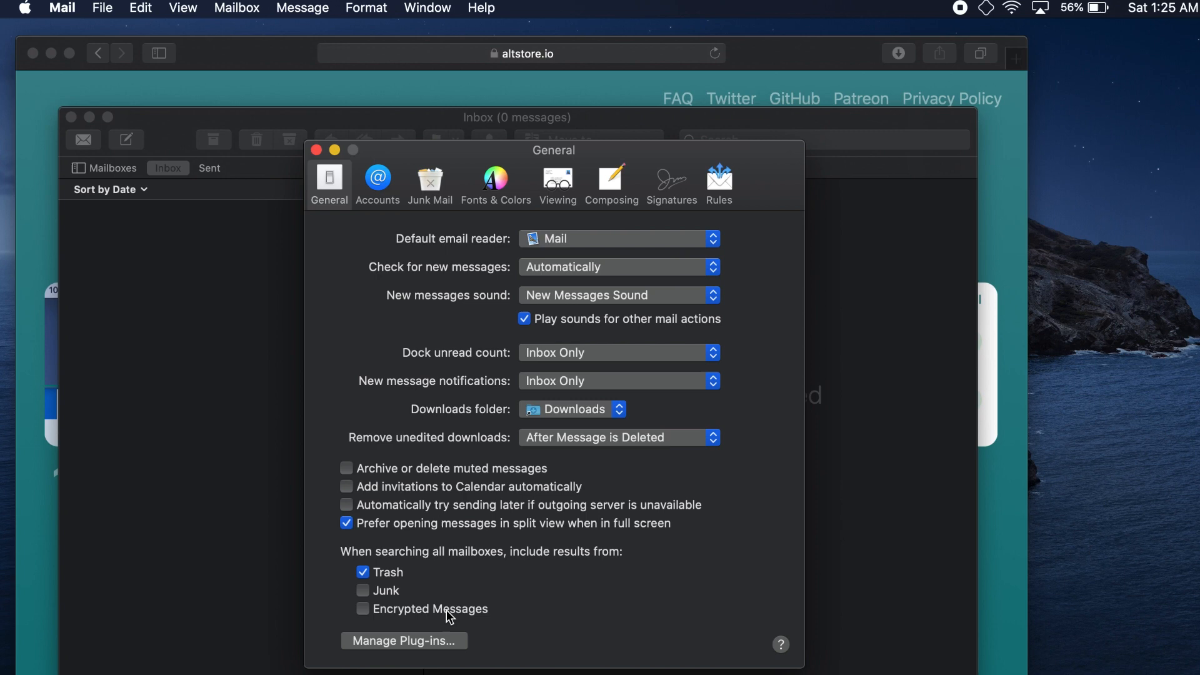
click(404, 640)
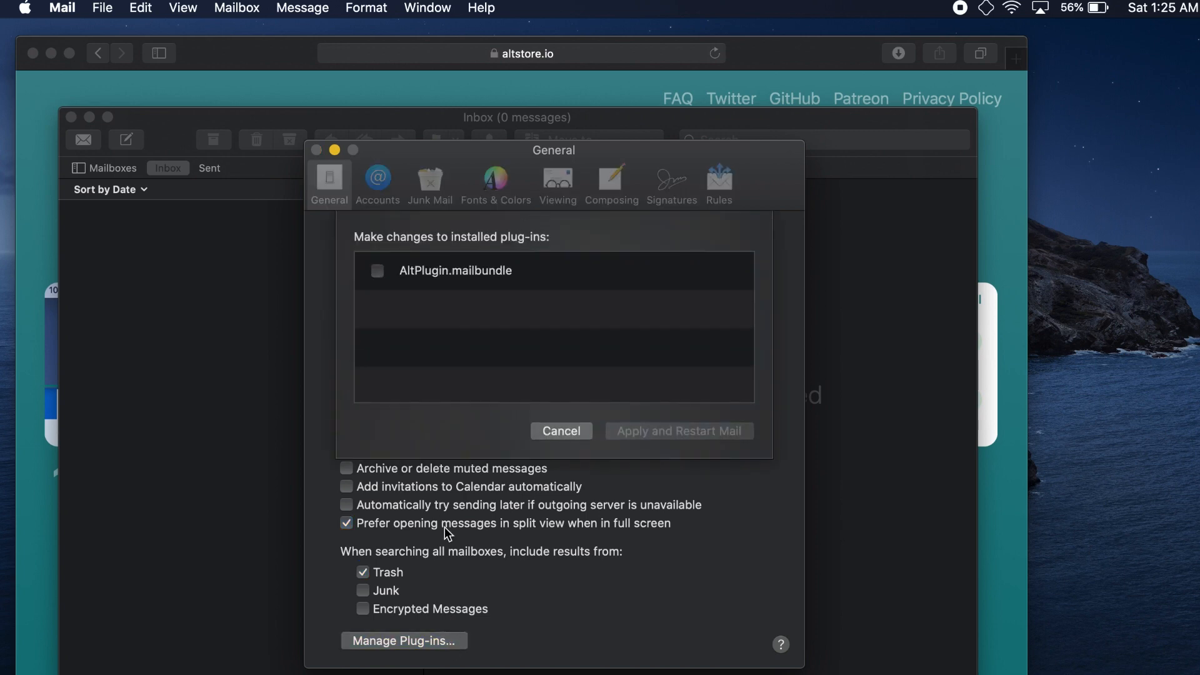
click(376, 270)
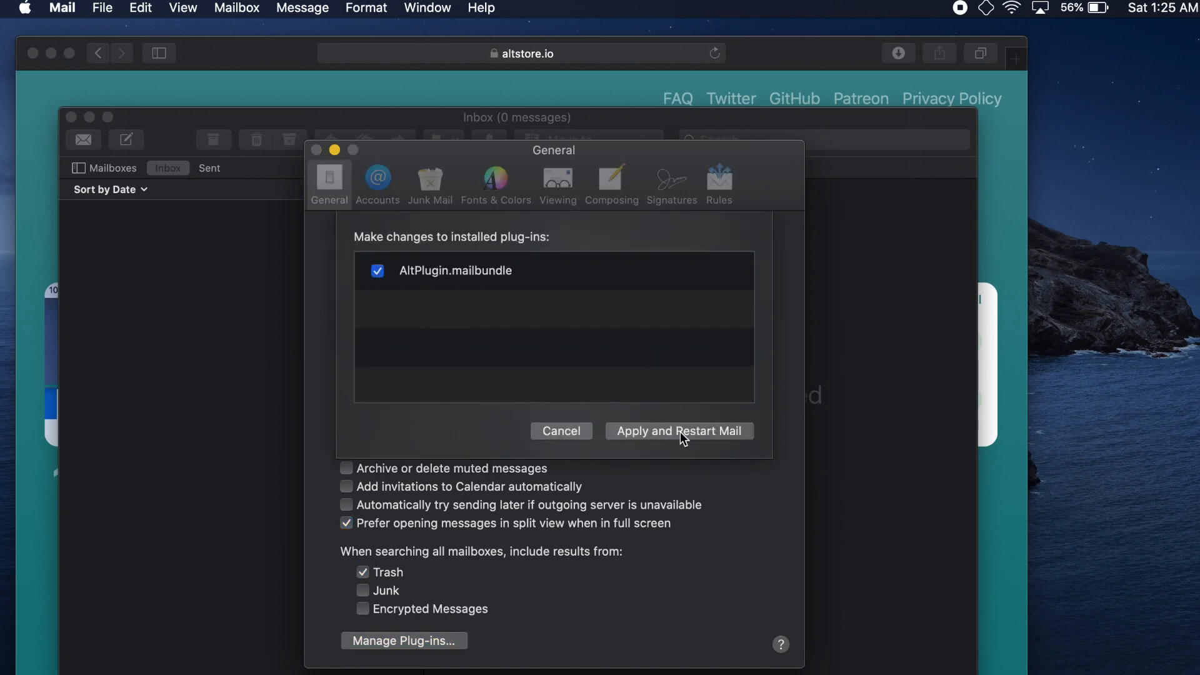
click(678, 430)
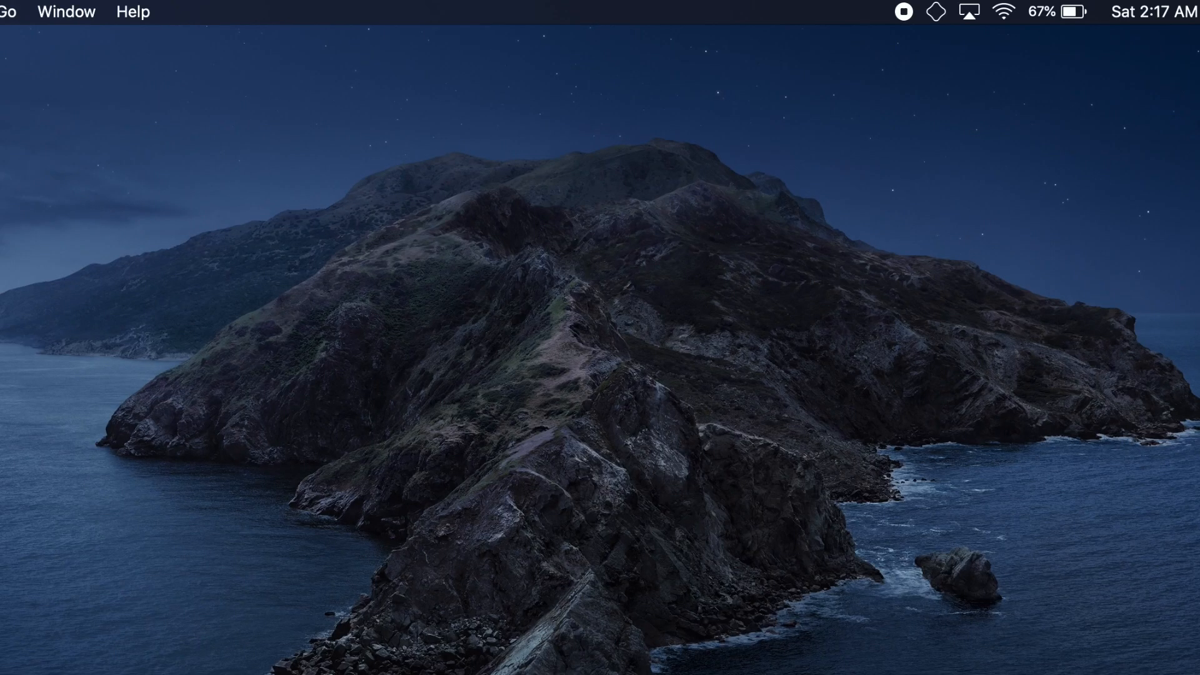
Begin installing AltStore on the iPhone from AltServer and answer the Apple ID prompt.
click(935, 11)
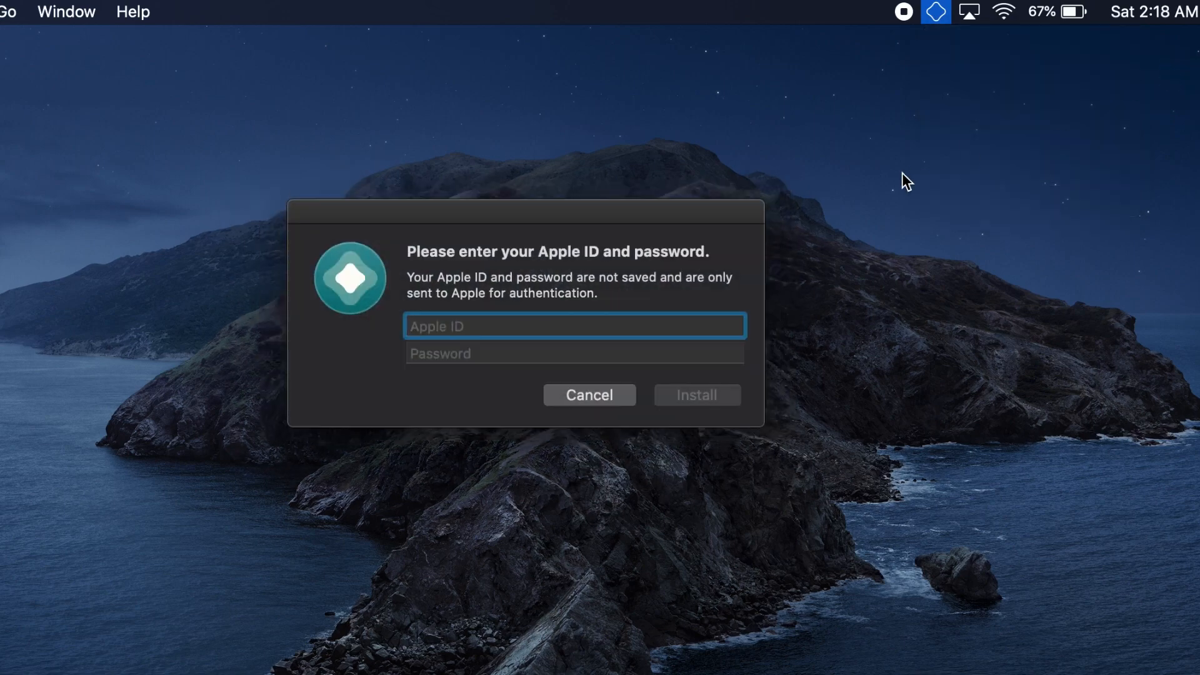
click(588, 395)
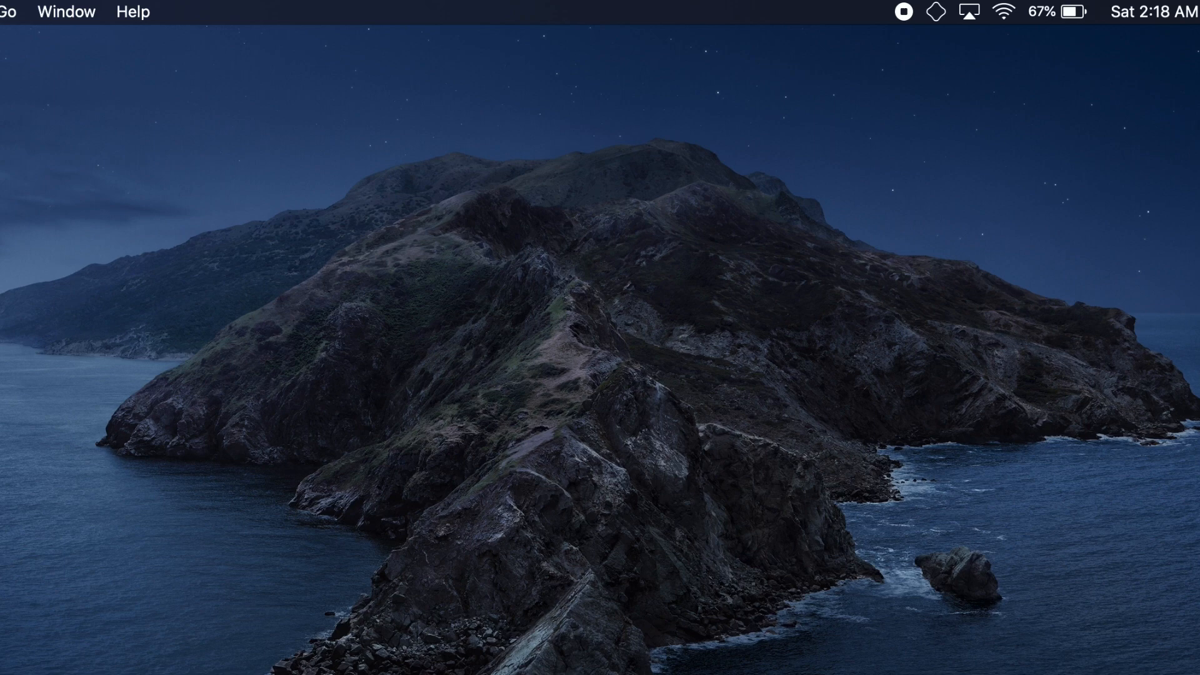